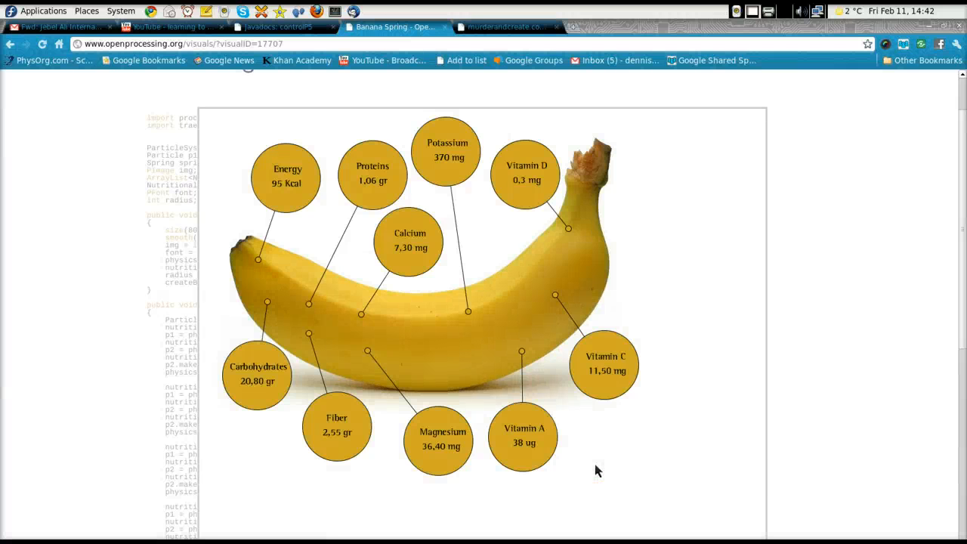
mouse_move(571, 385)
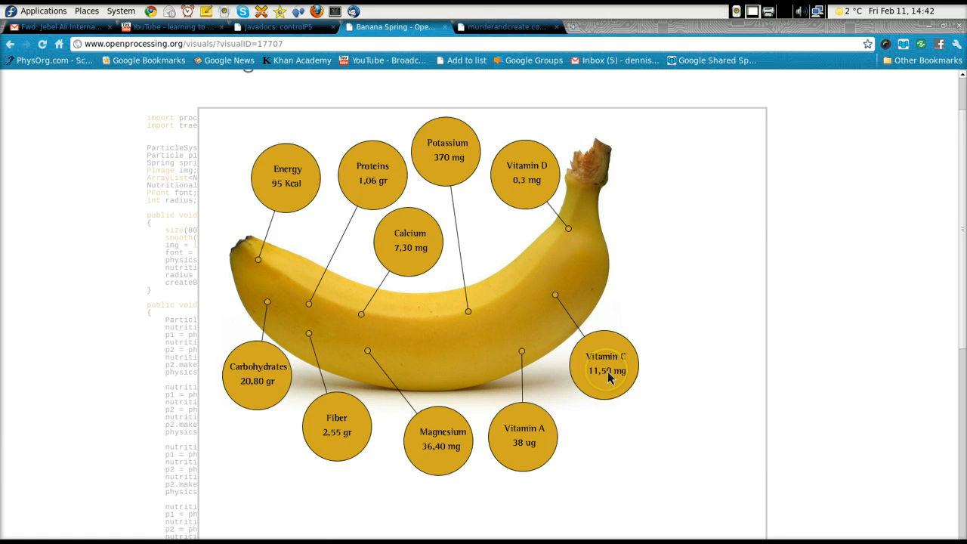
mouse_move(605, 370)
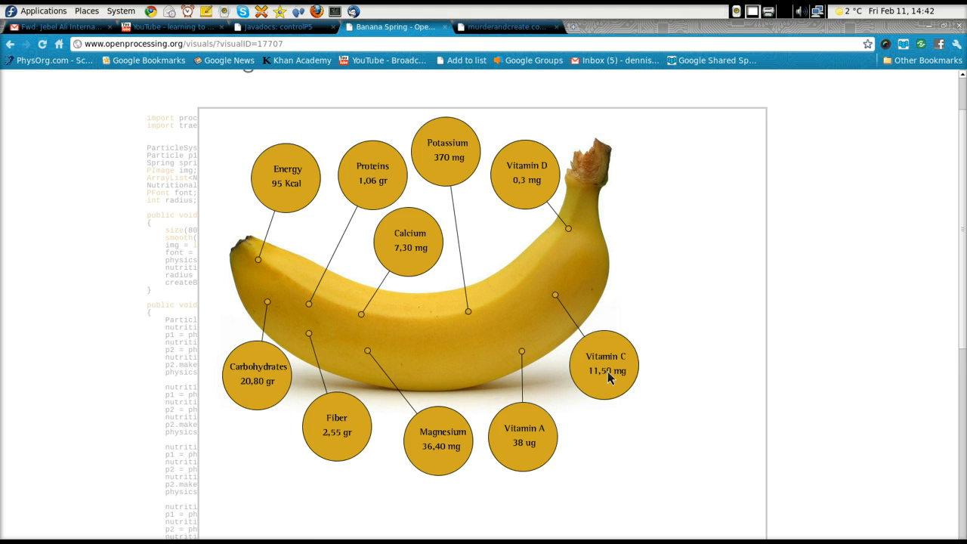
Step: Drag the Vitamin C, Vitamin A and Magnesium bubbles to new spots in the applet
drag(605, 364, 664, 322)
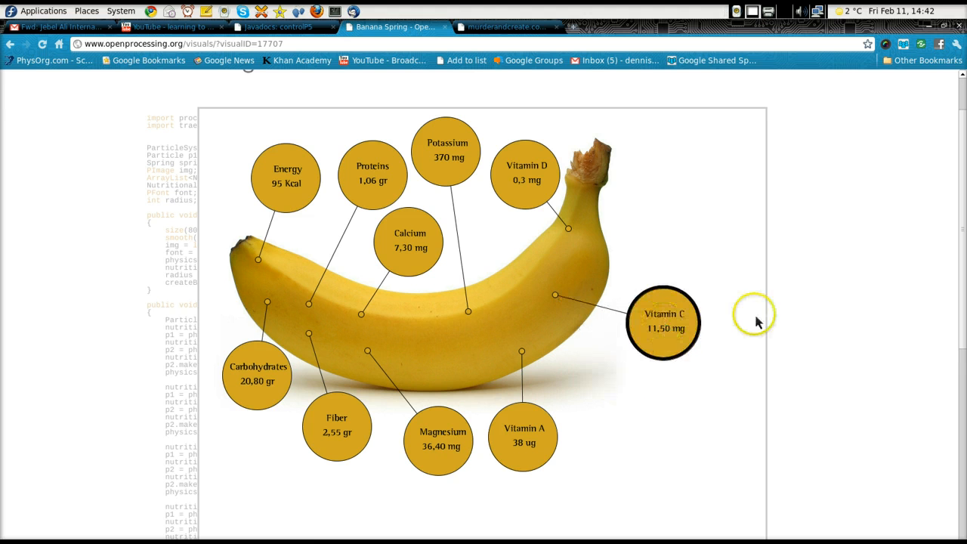
scroll(down, 3)
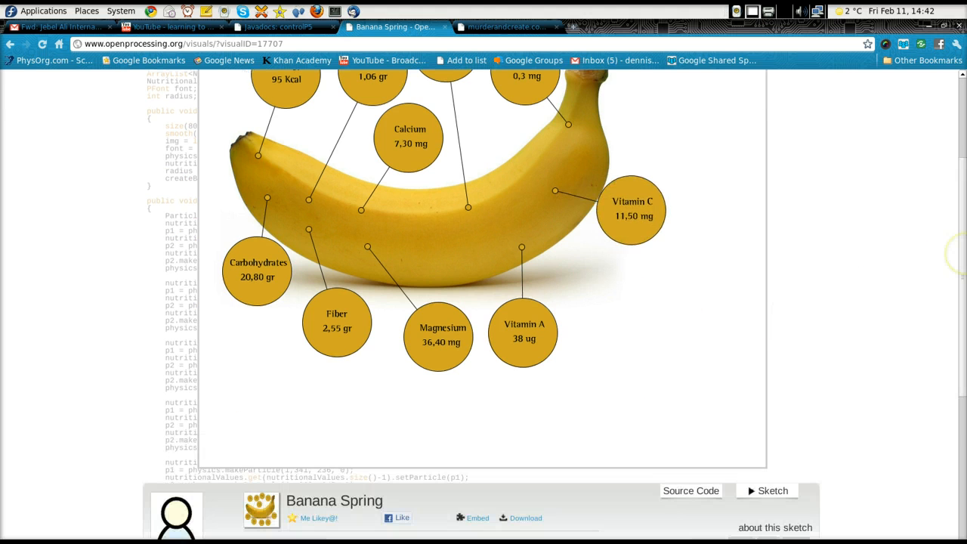
scroll(down, 3)
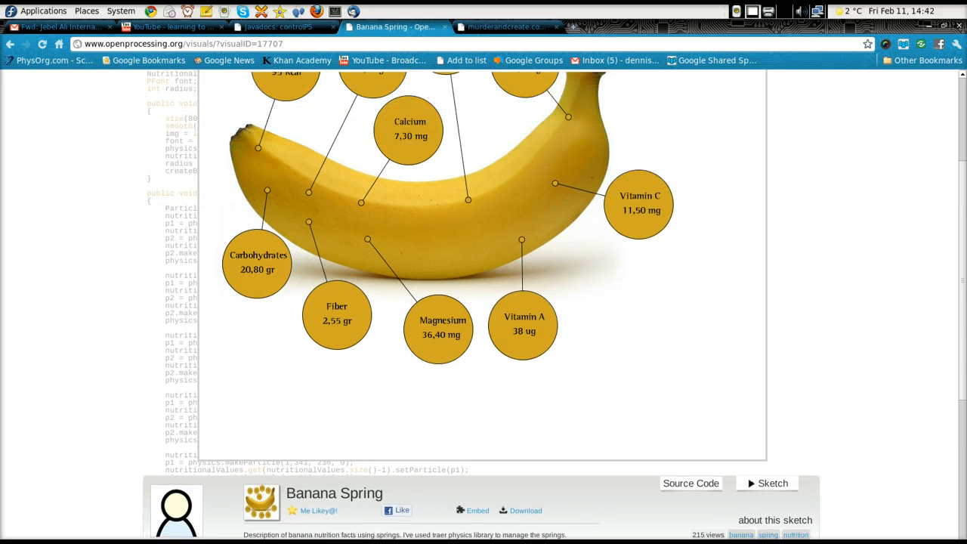
scroll(down, 3)
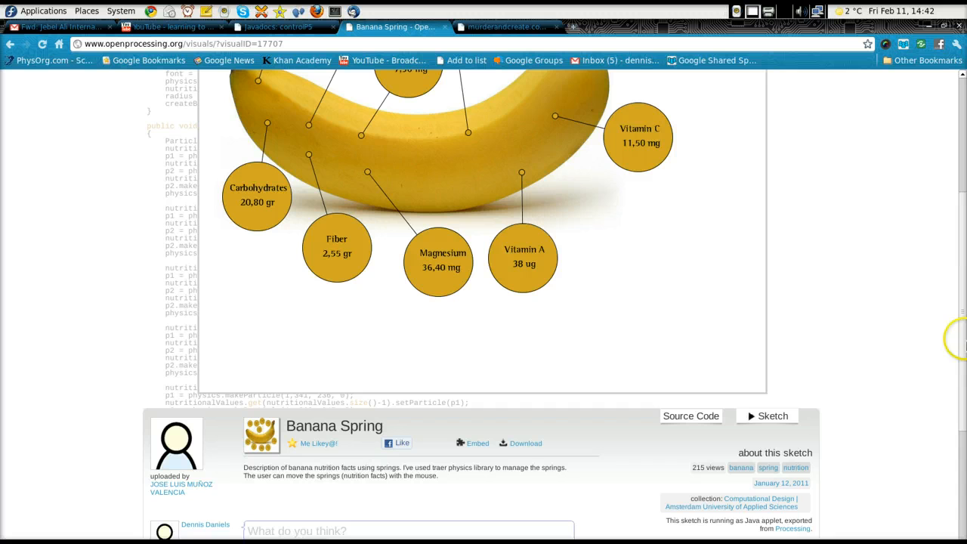
mouse_move(896, 492)
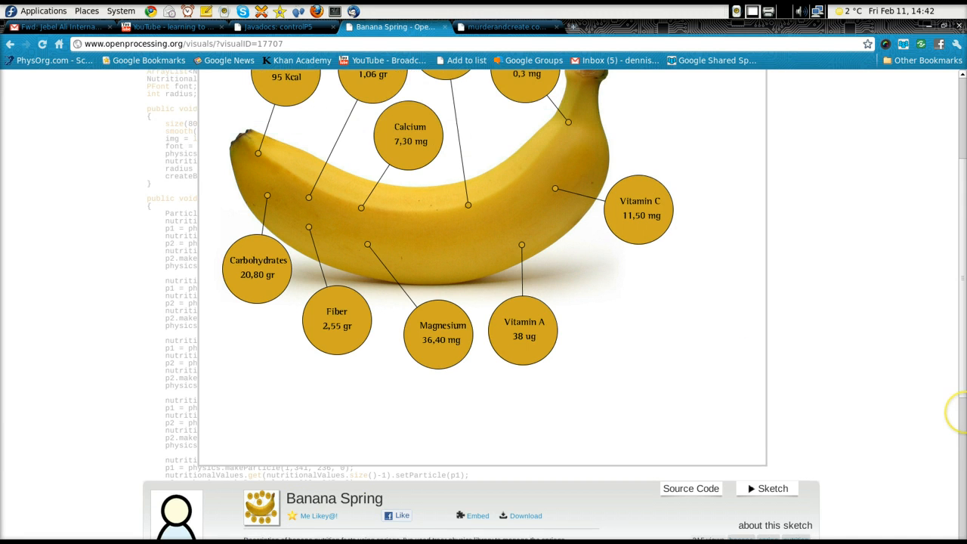
scroll(up, 3)
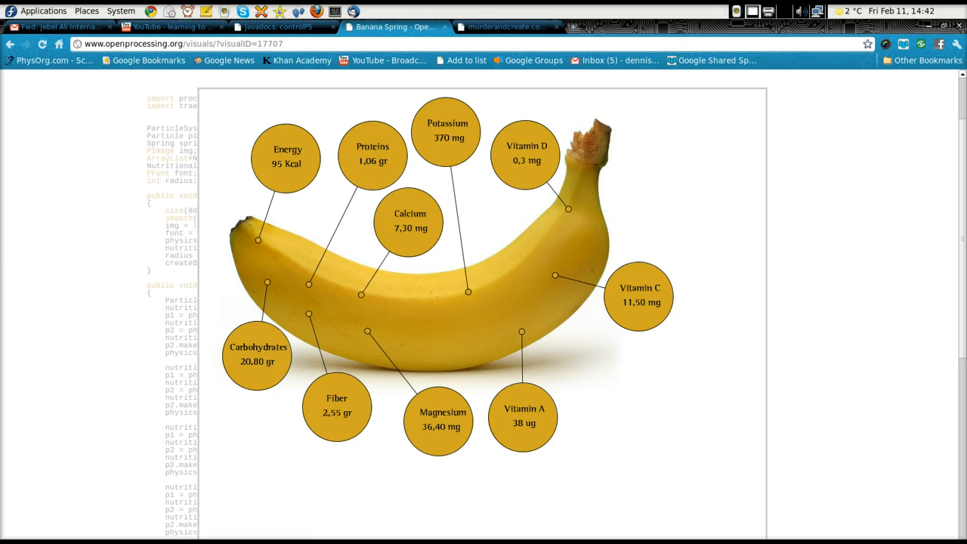
drag(638, 295, 665, 371)
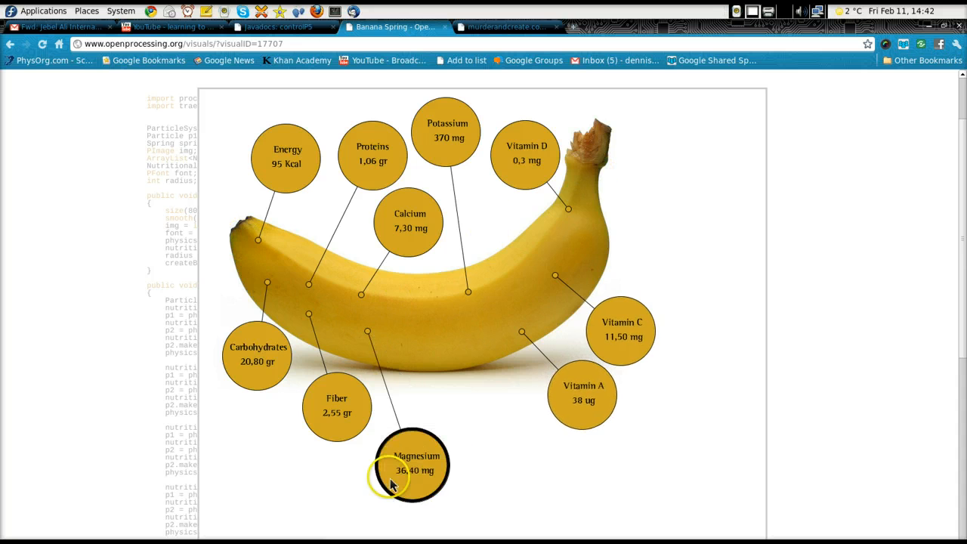
drag(416, 464, 485, 464)
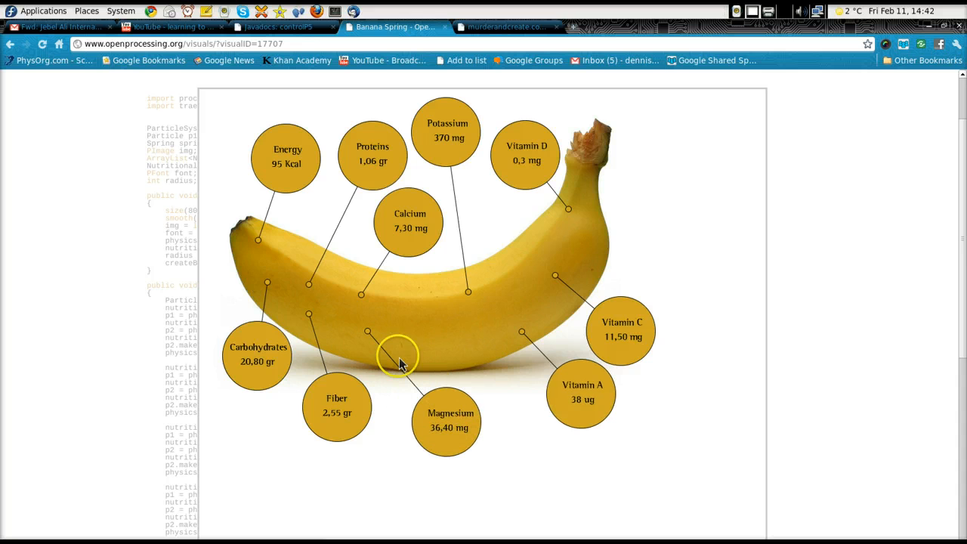
mouse_move(660, 169)
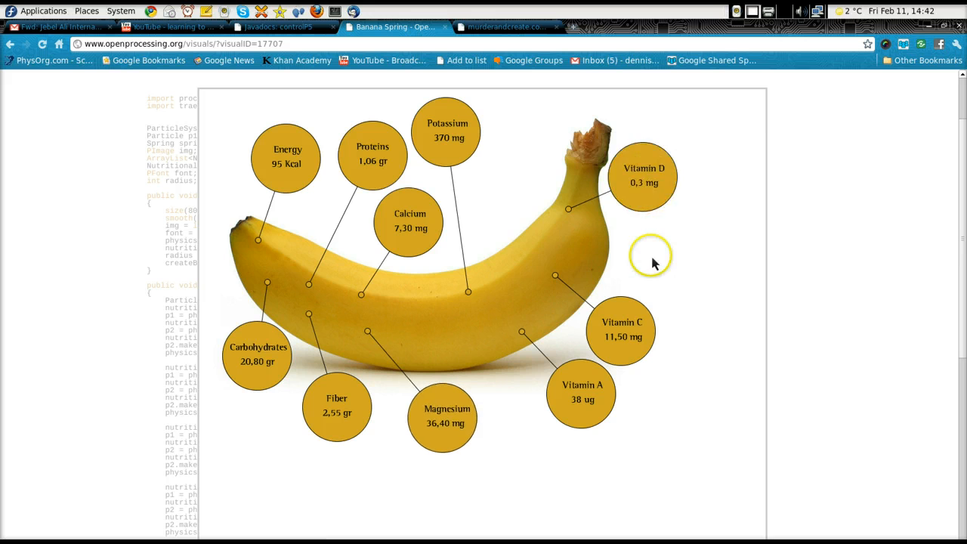
mouse_move(654, 264)
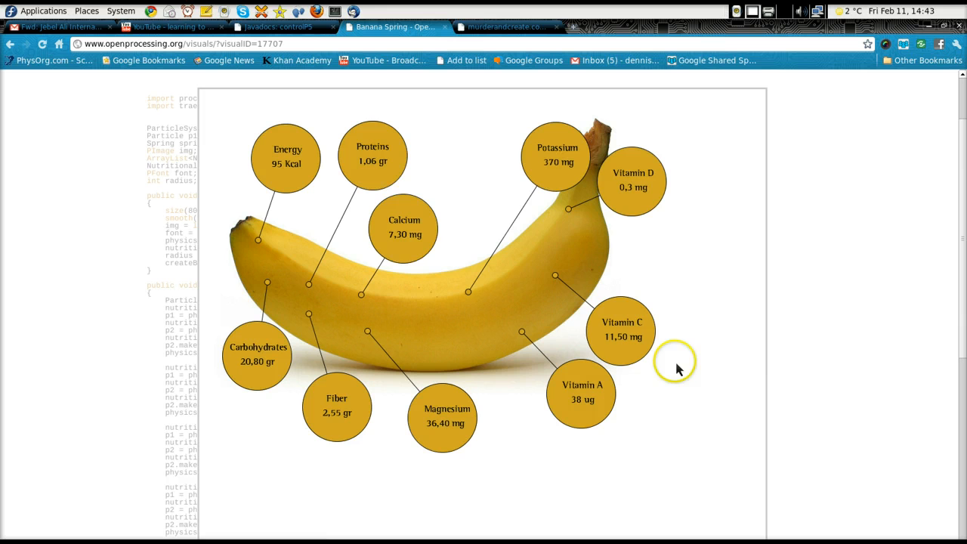
mouse_move(423, 337)
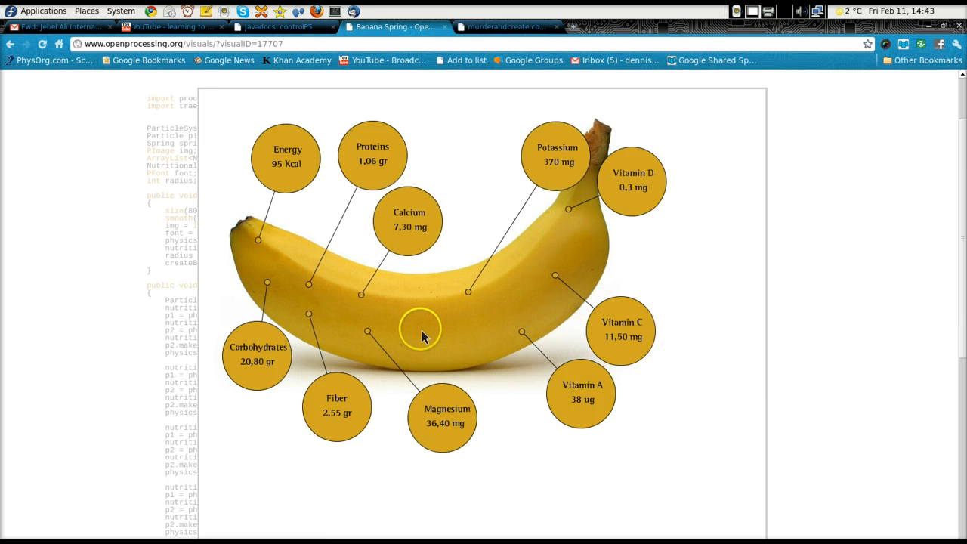
mouse_move(517, 292)
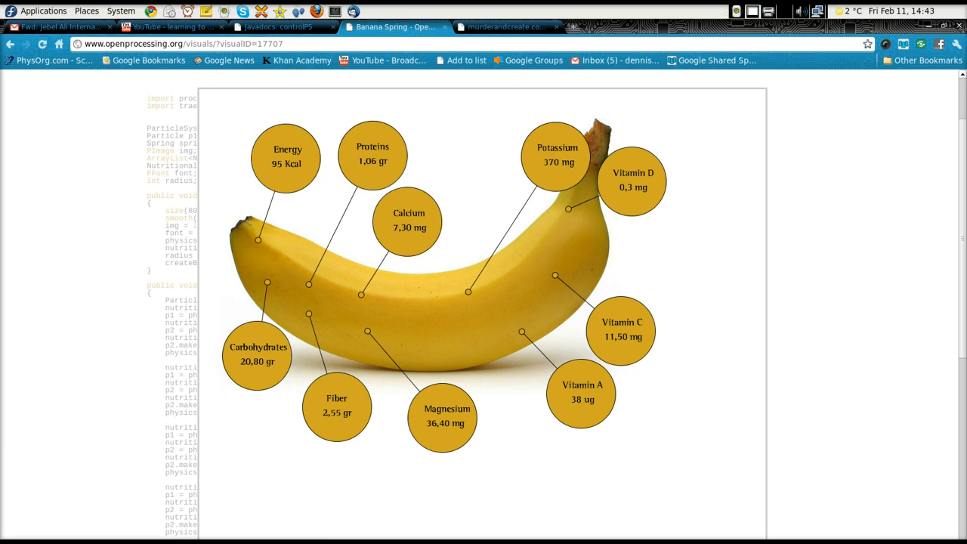
mouse_move(512, 27)
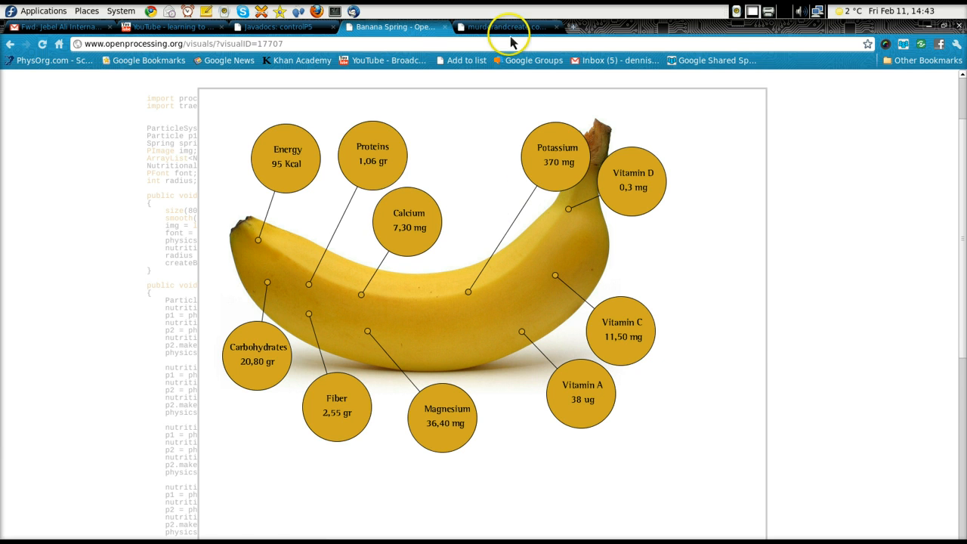
Step: Go to the murderandcreate.com traer physics documentation tab and scroll up
click(506, 27)
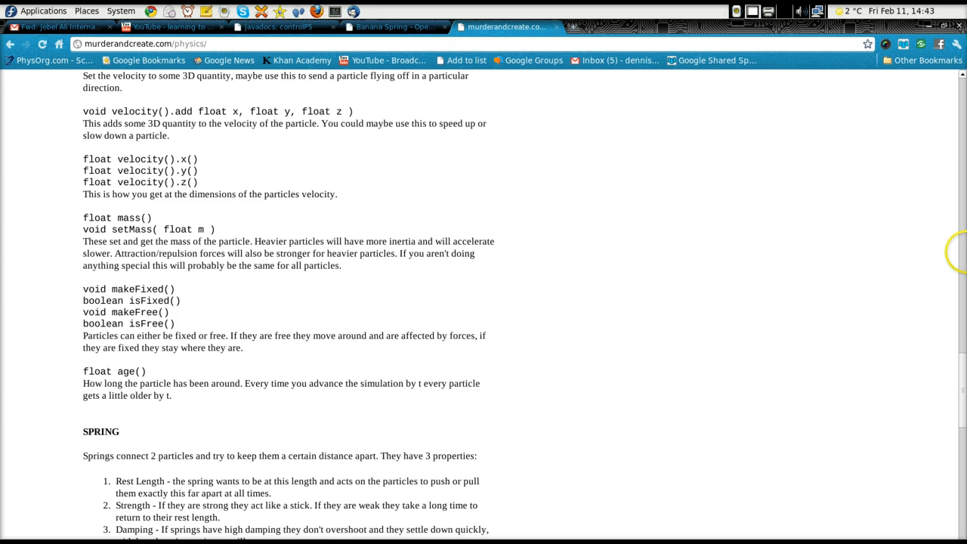
scroll(up, 3)
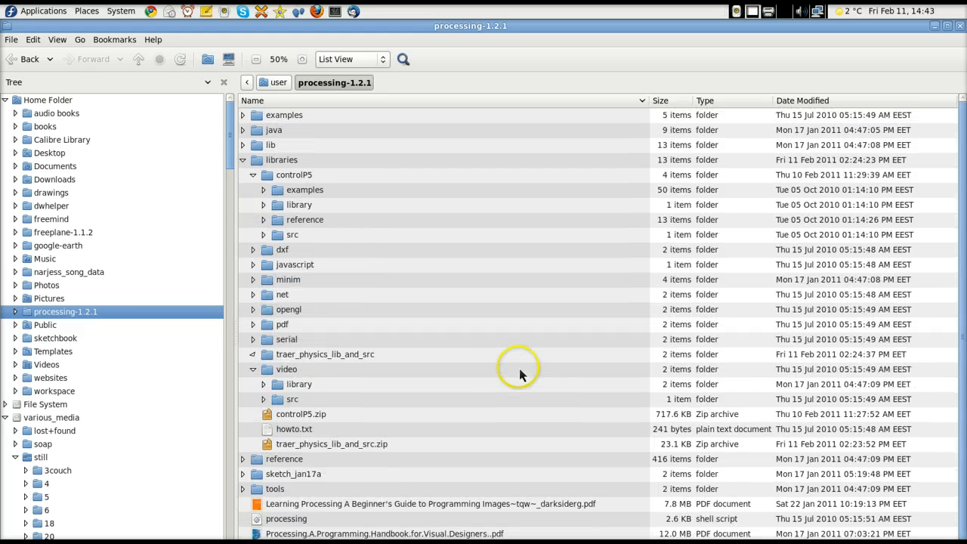
mouse_move(295, 430)
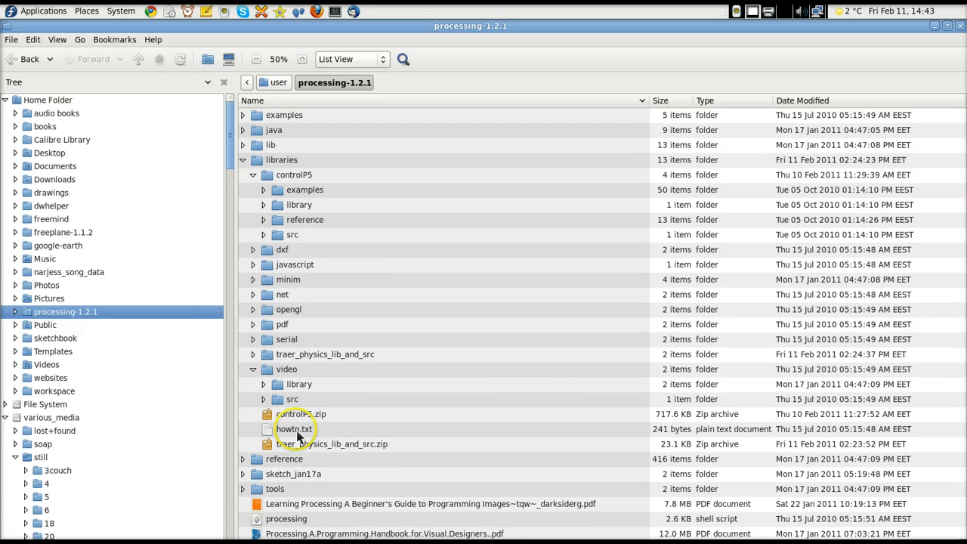
mouse_move(295, 354)
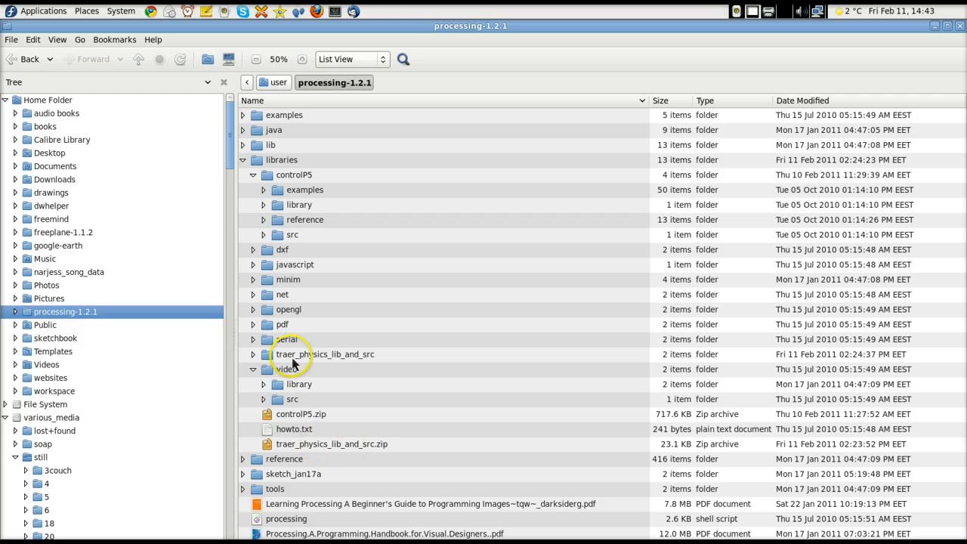
Step: Expand processing-1.2.1's libraries folder to reveal traer_physics_lib_and_src
click(253, 369)
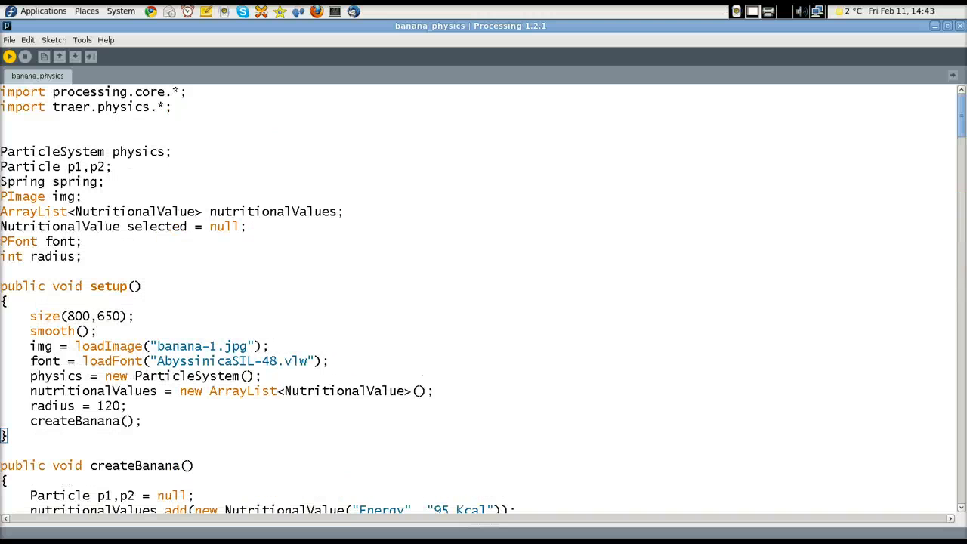
mouse_move(531, 36)
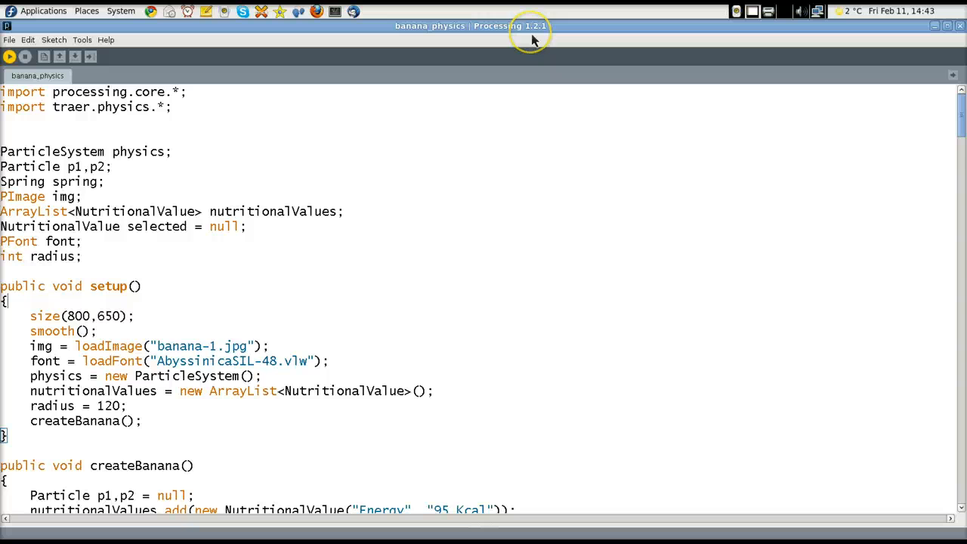
Step: Scroll the banana_physics source down to the createBanana function
scroll(down, 3)
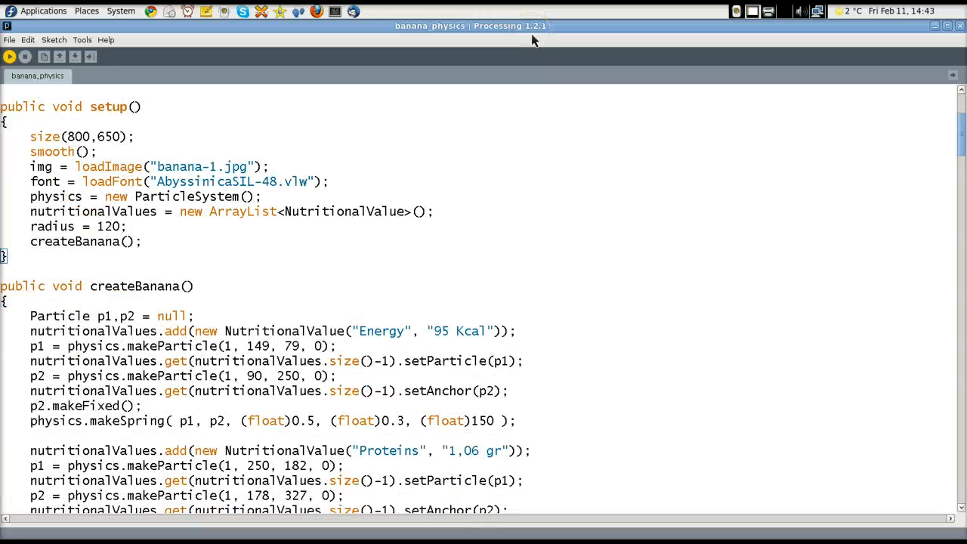
mouse_move(586, 354)
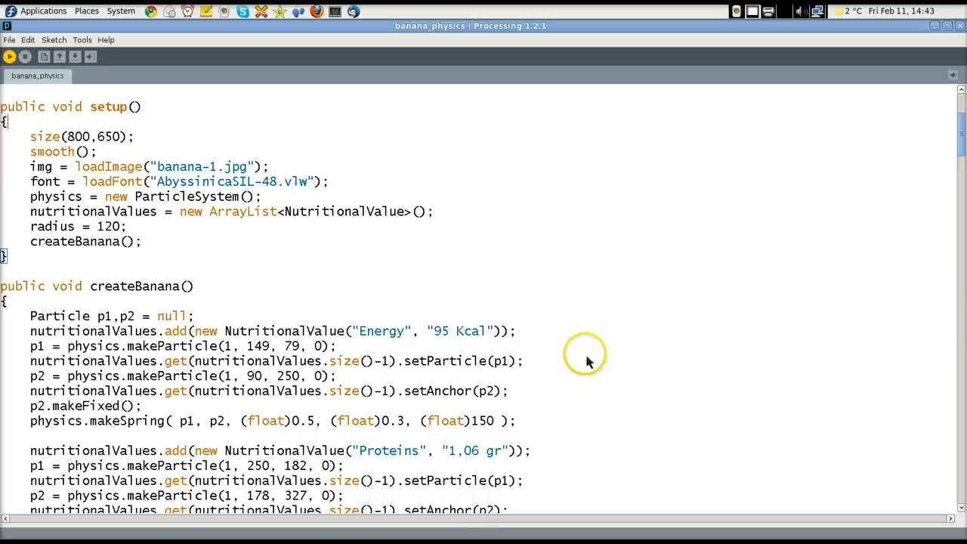
mouse_move(537, 354)
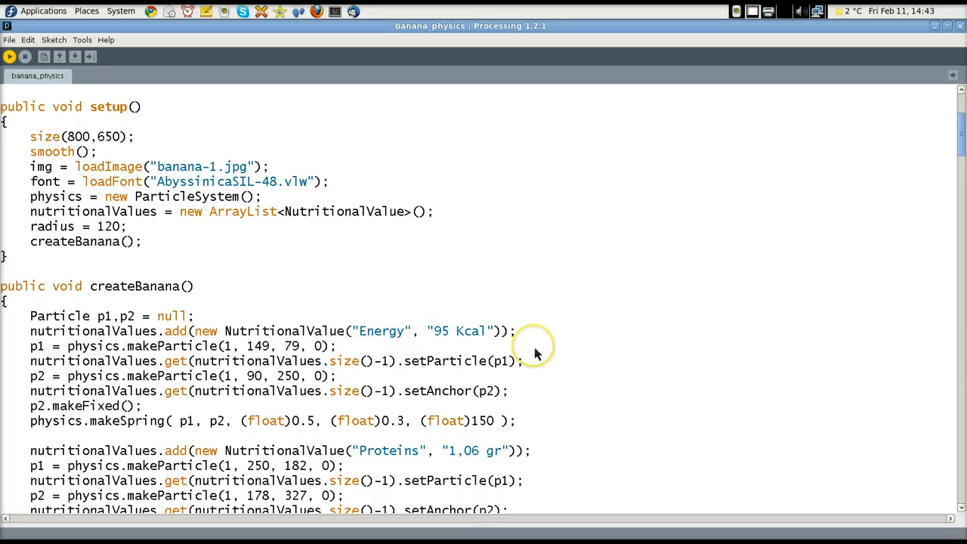
Step: Extend the Energy label to 'Energy Is Power!' in createBanana() and save the sketch
text(Is)
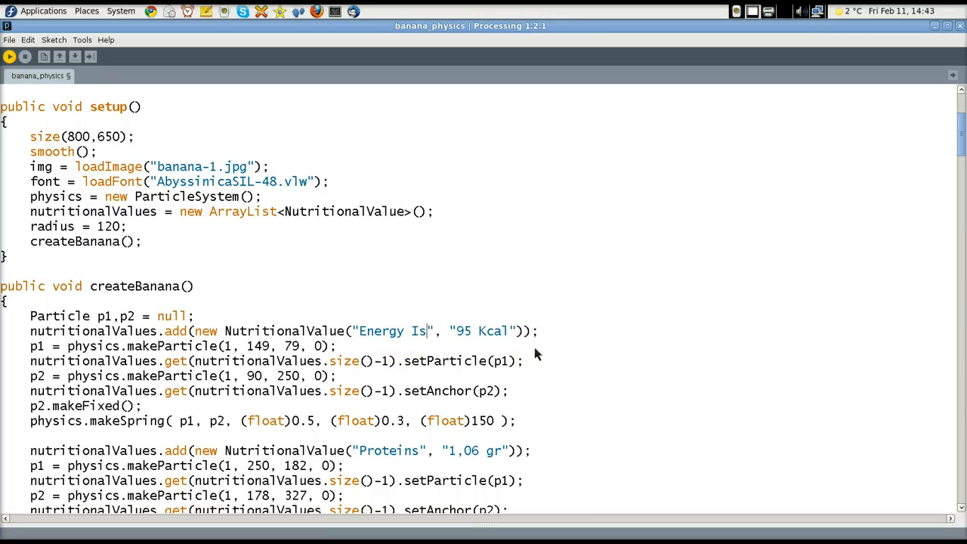
text(Power)
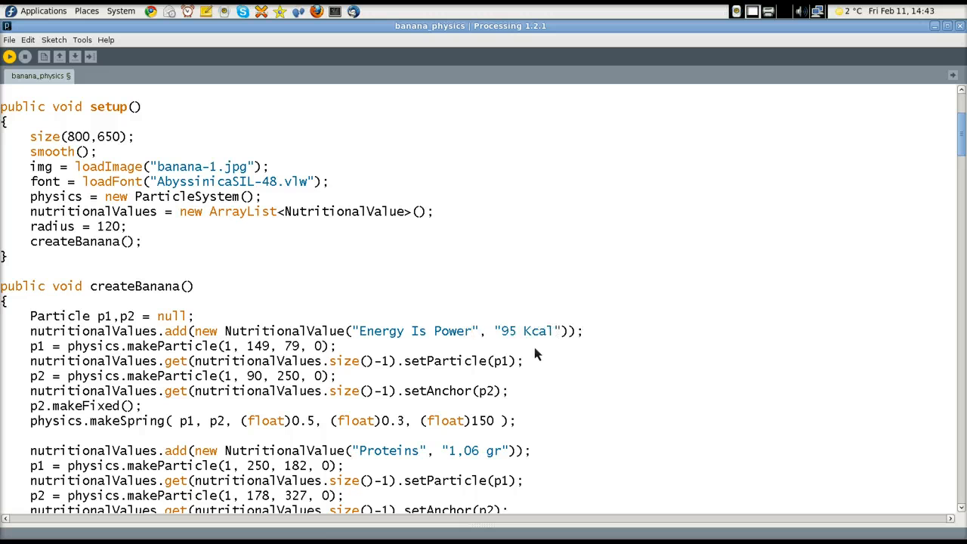
text(!)
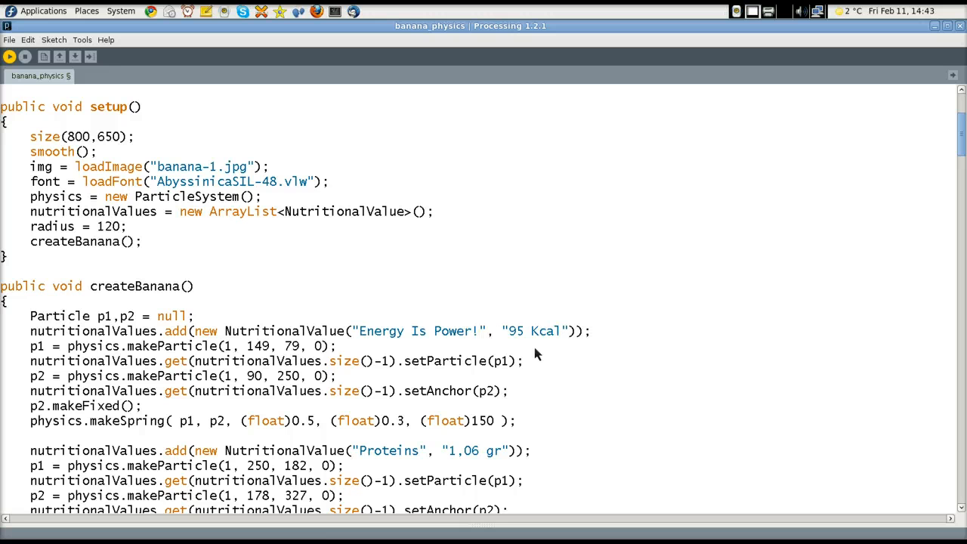
key(ctrl+s)
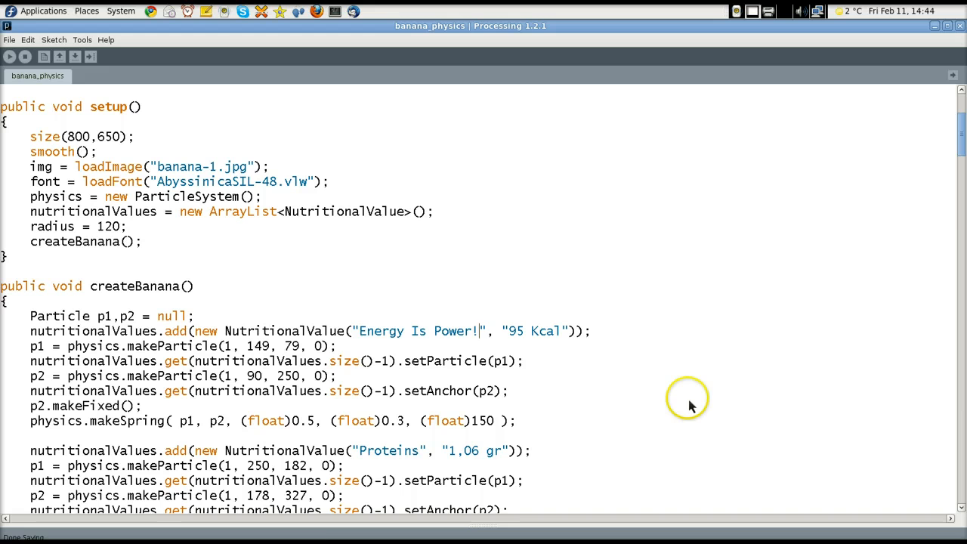
click(10, 57)
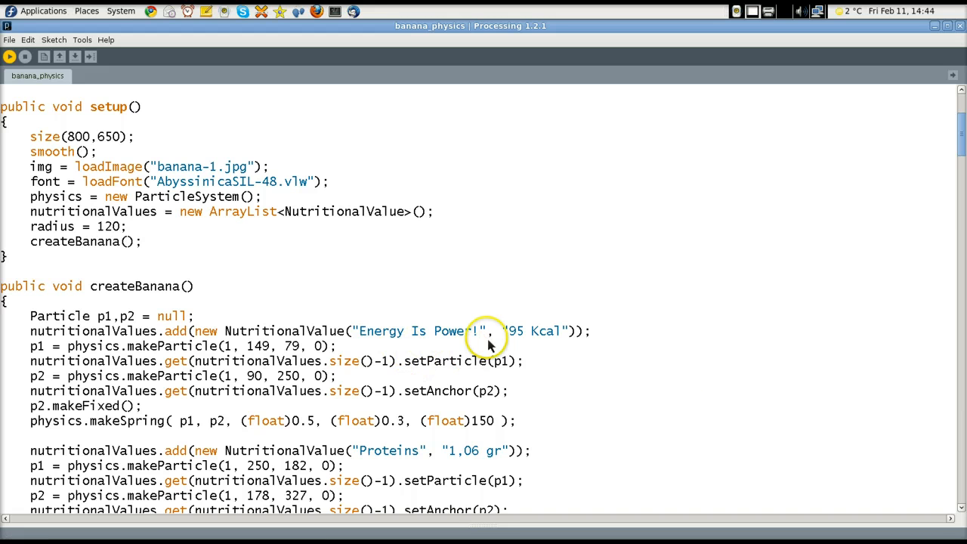
click(9, 56)
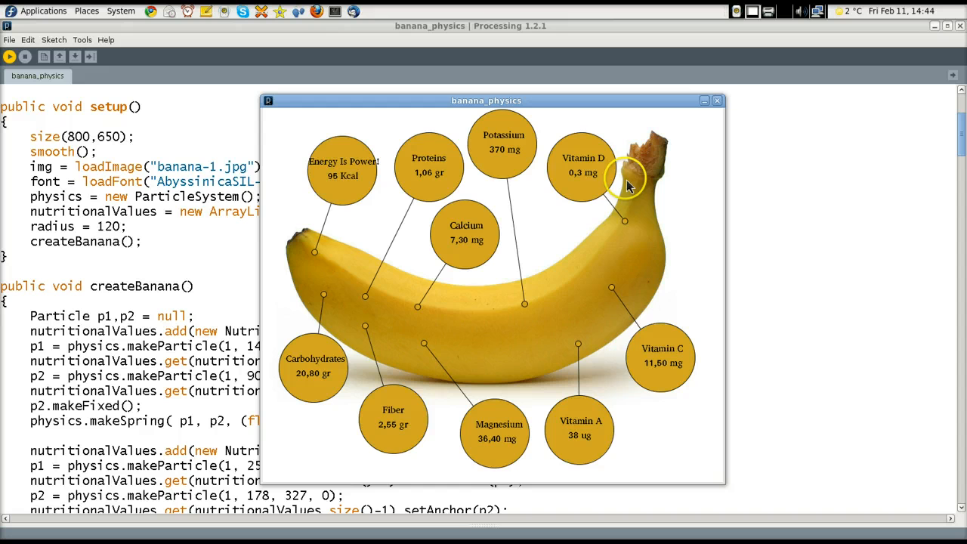
mouse_move(367, 174)
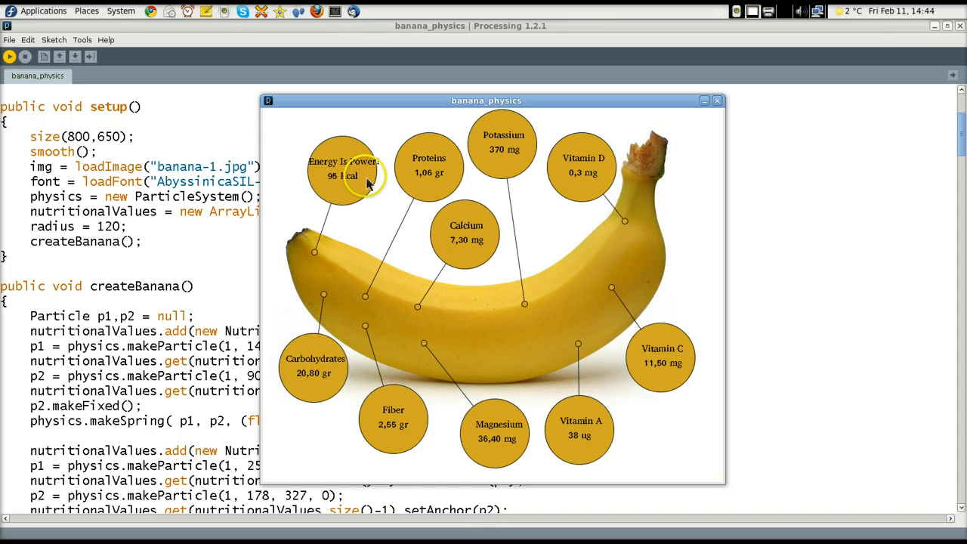
mouse_move(717, 106)
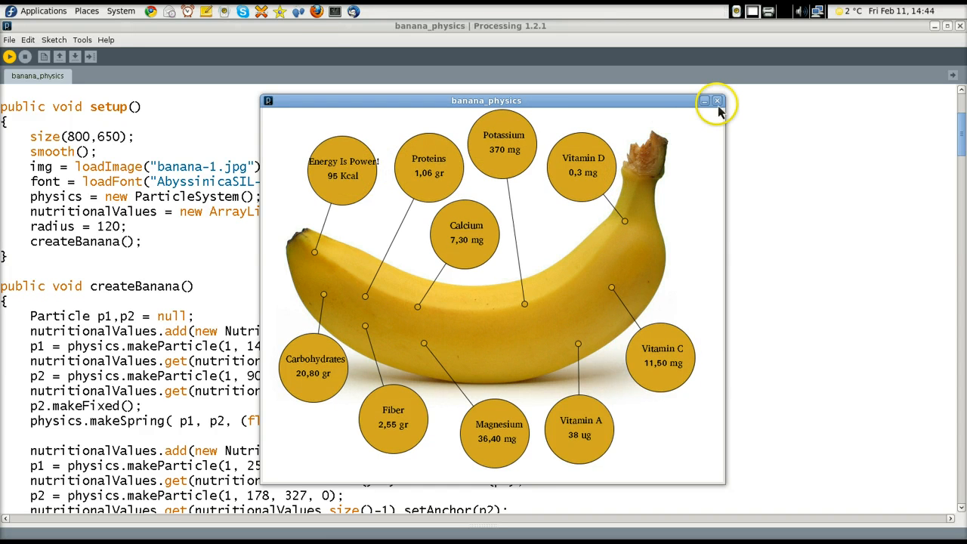
click(717, 101)
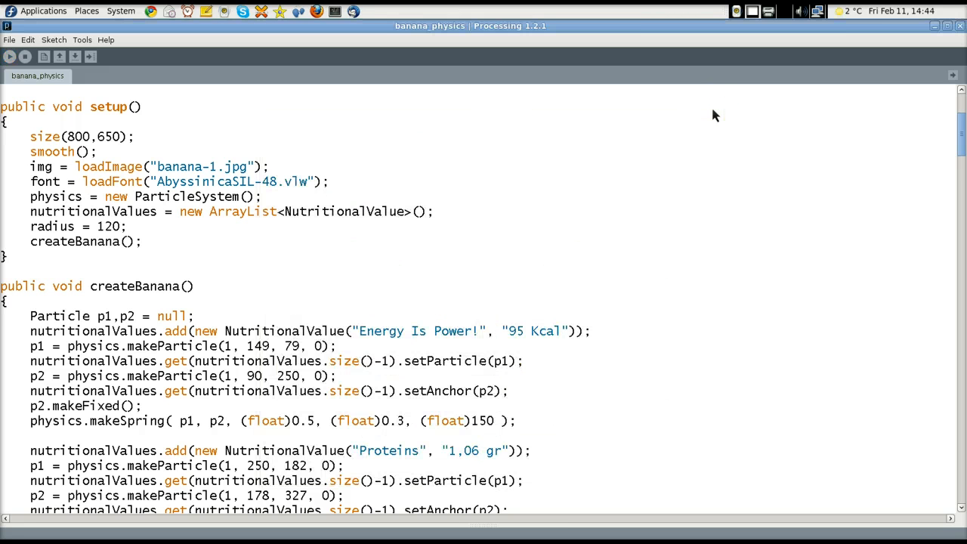
mouse_move(536, 370)
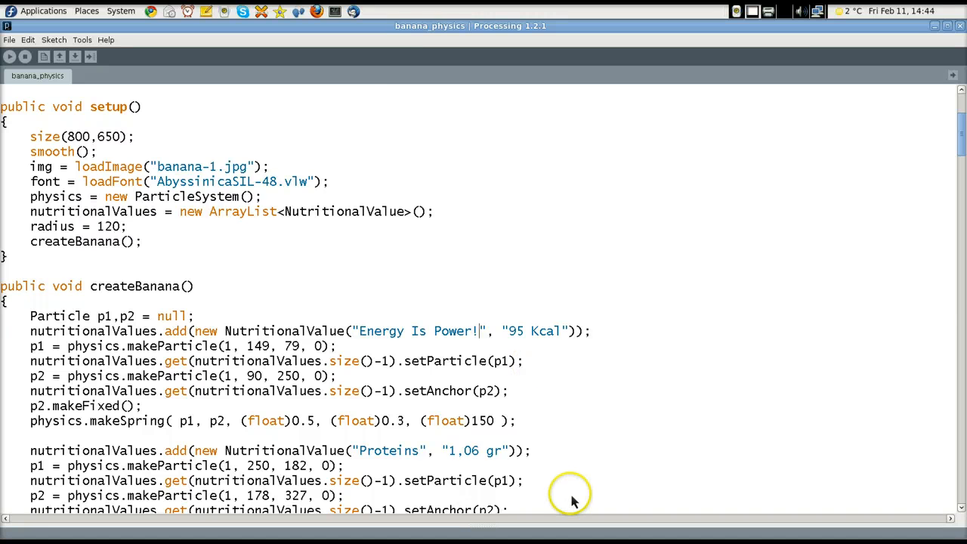
mouse_move(639, 503)
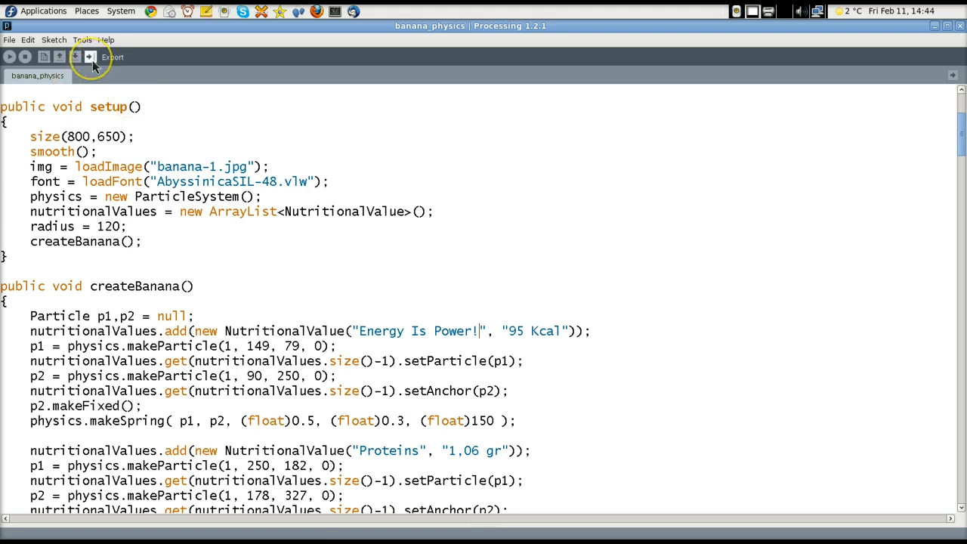
mouse_move(89, 56)
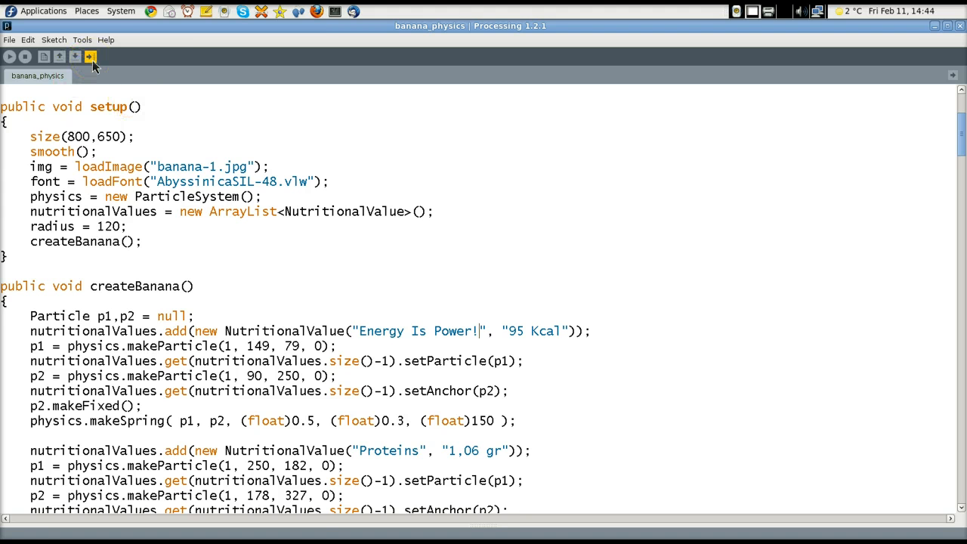
Step: Export banana_physics as a web applet using the toolbar Export button
click(90, 57)
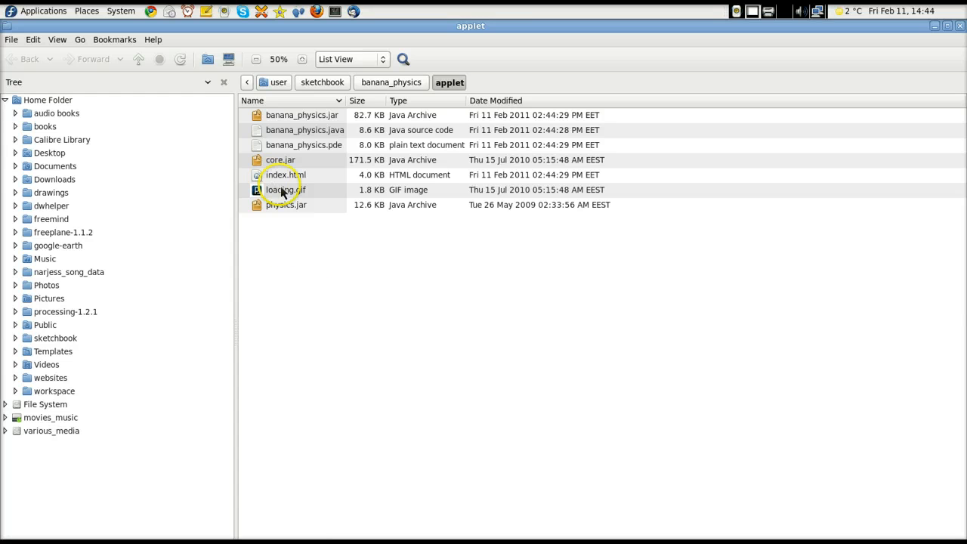
Step: Open index.html from the sketchbook/banana_physics/applet folder in the browser
click(283, 190)
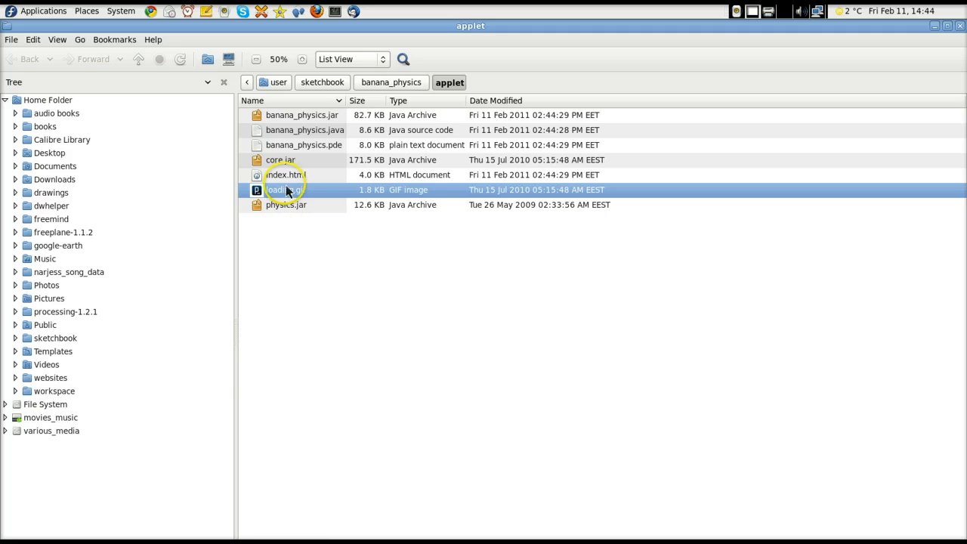
click(286, 175)
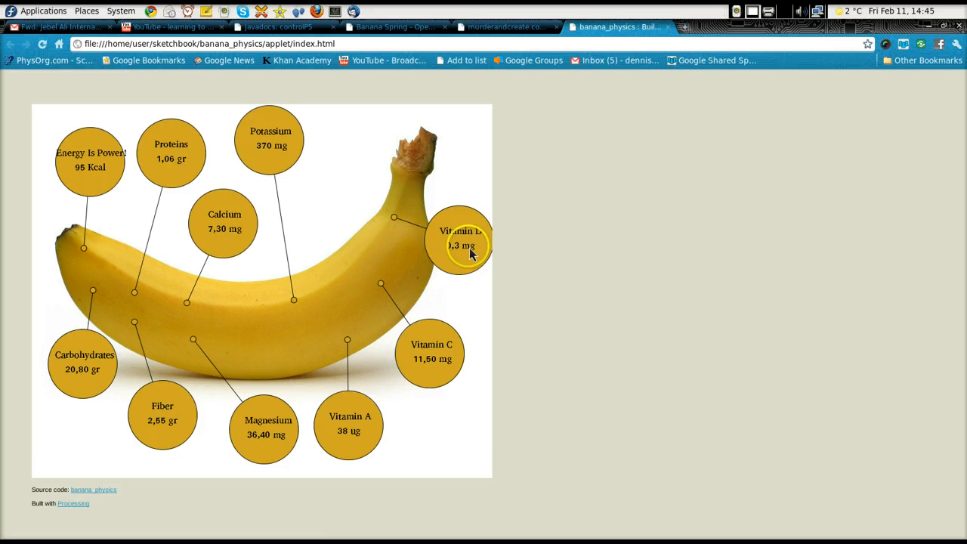
Step: Drag the offline applet's Vitamin D bubble above the banana's stem beside Potassium
drag(461, 238, 355, 177)
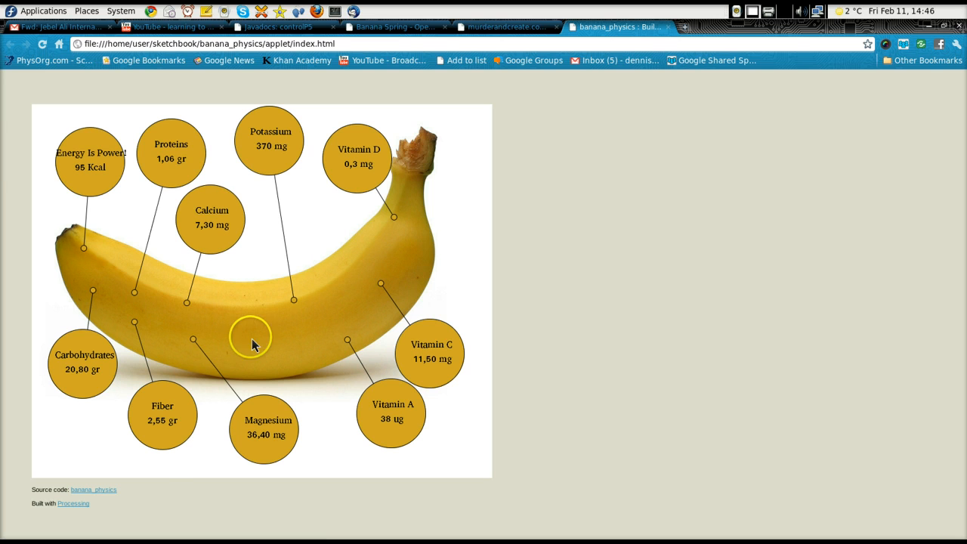
mouse_move(393, 27)
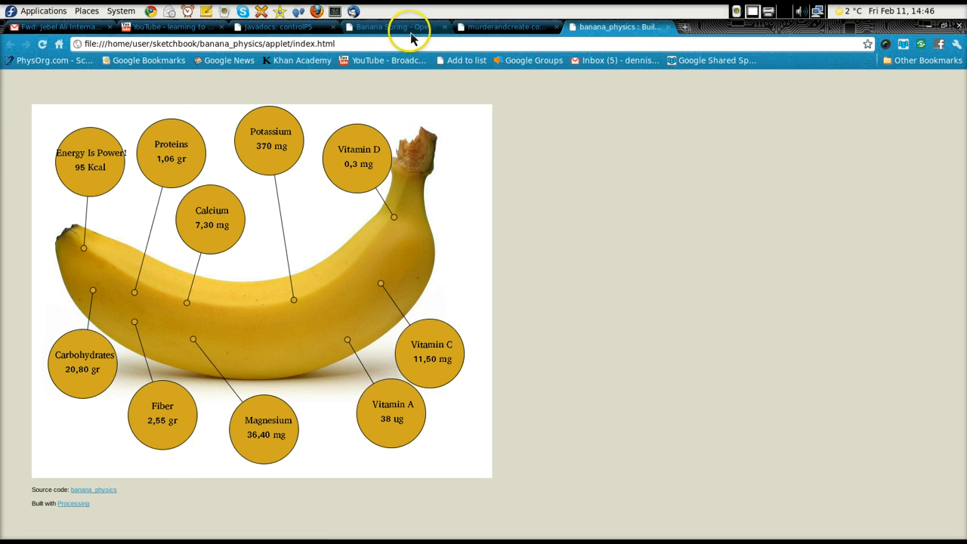
Step: Return to the Banana Spring tab and scroll to its description
click(393, 27)
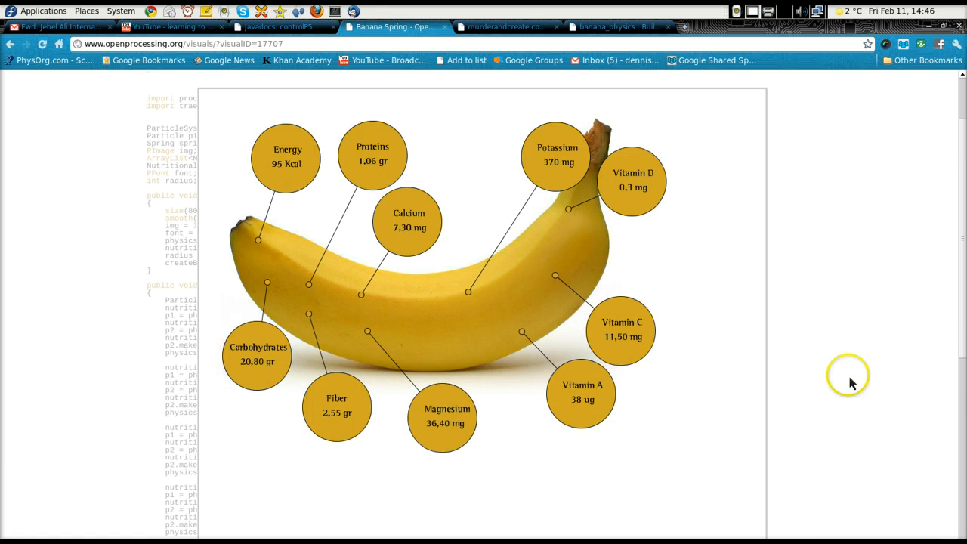
scroll(down, 3)
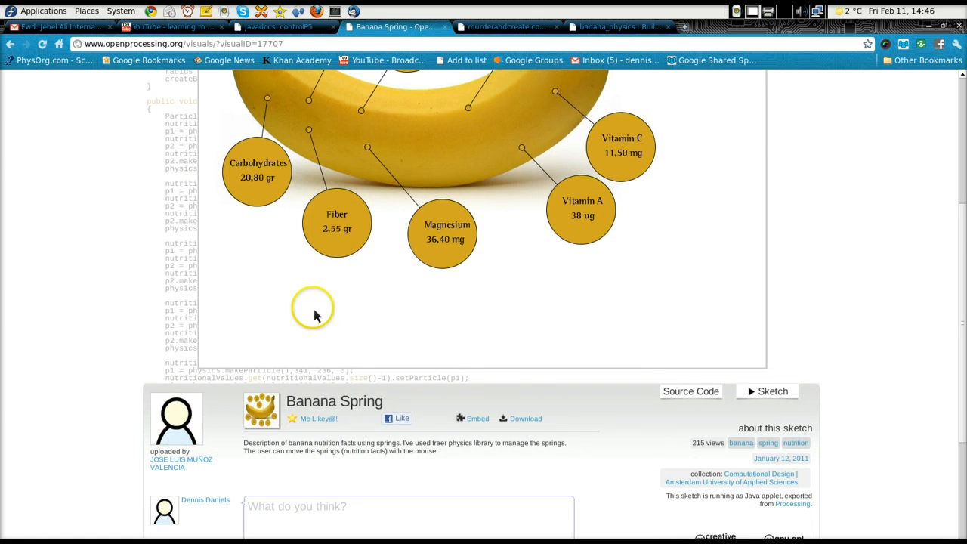
mouse_move(535, 235)
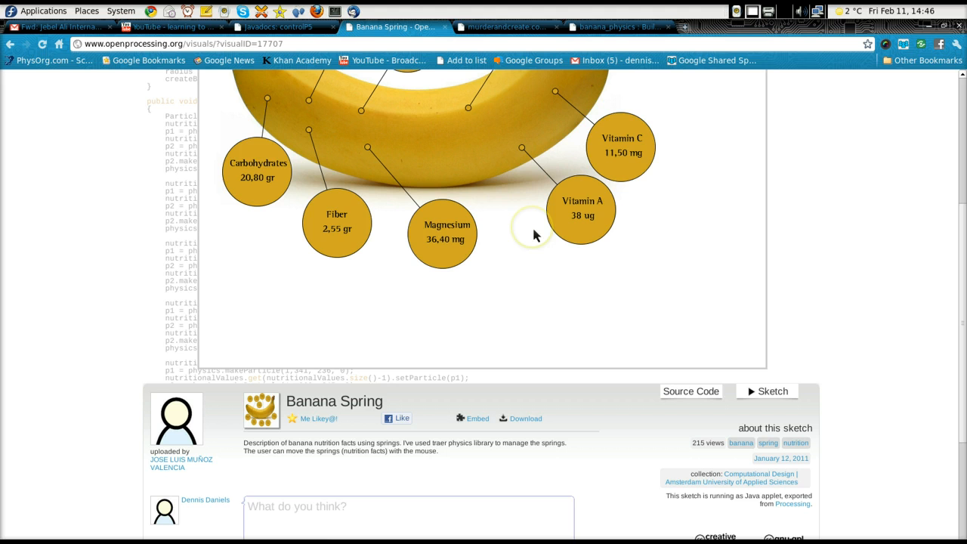
mouse_move(484, 47)
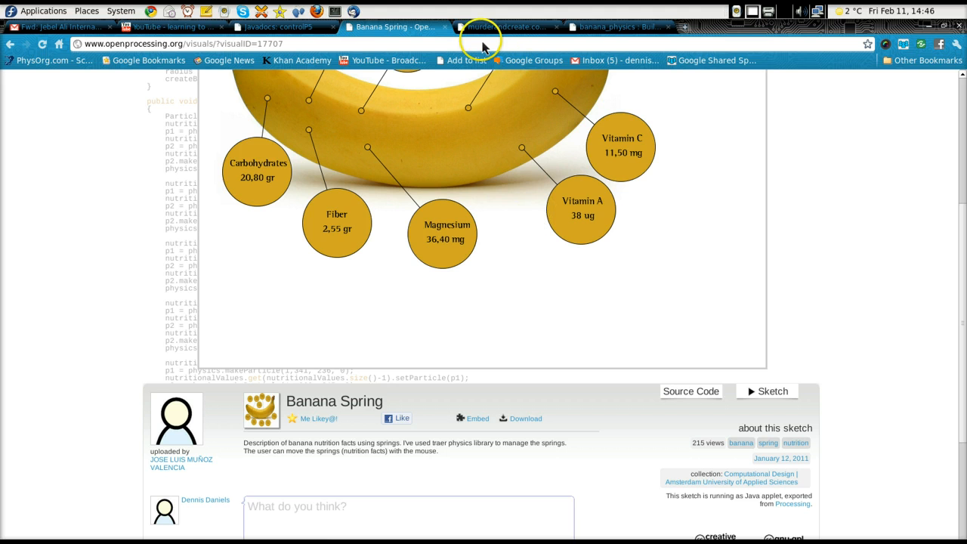
Step: Go to the murderandcreate.com tab and highlight the TRAER.PHYSICS 3.0 heading
click(505, 27)
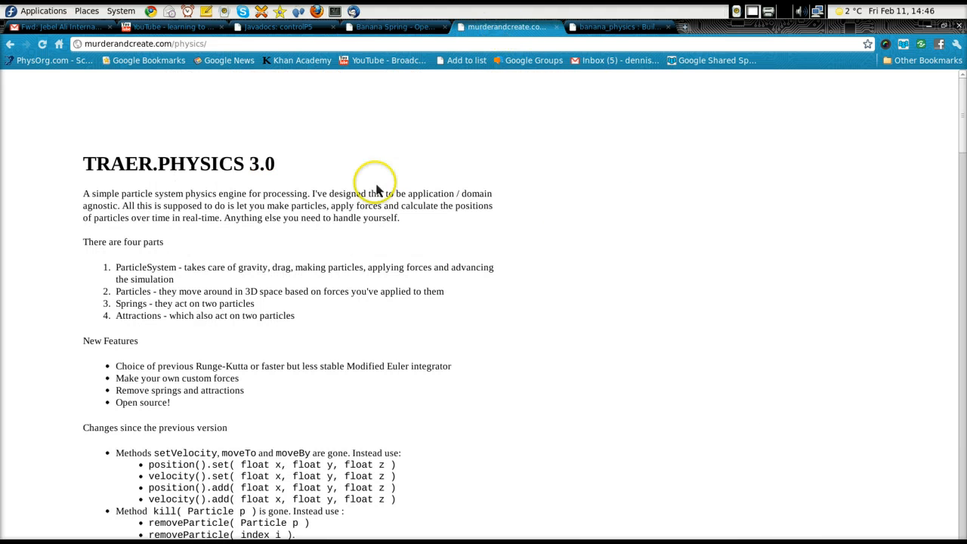
double_click(179, 163)
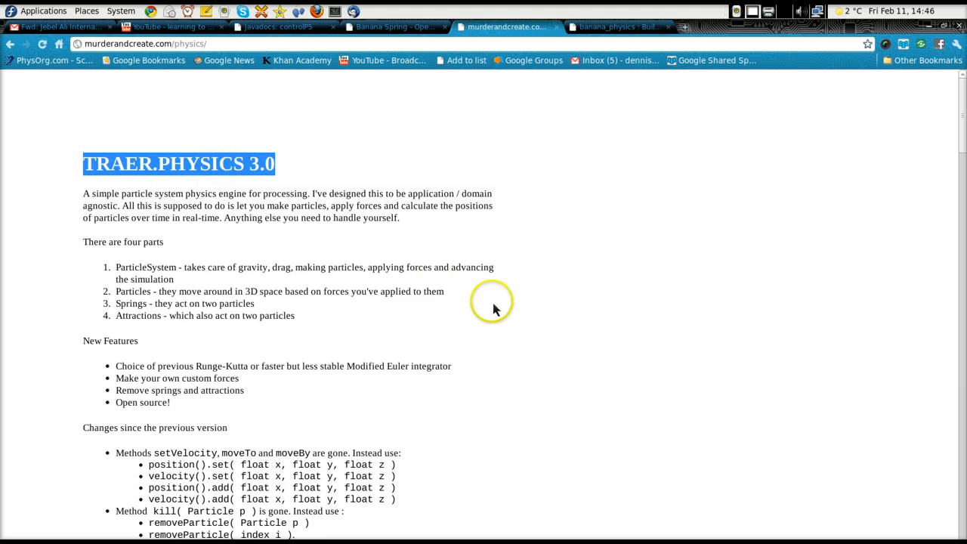
mouse_move(413, 500)
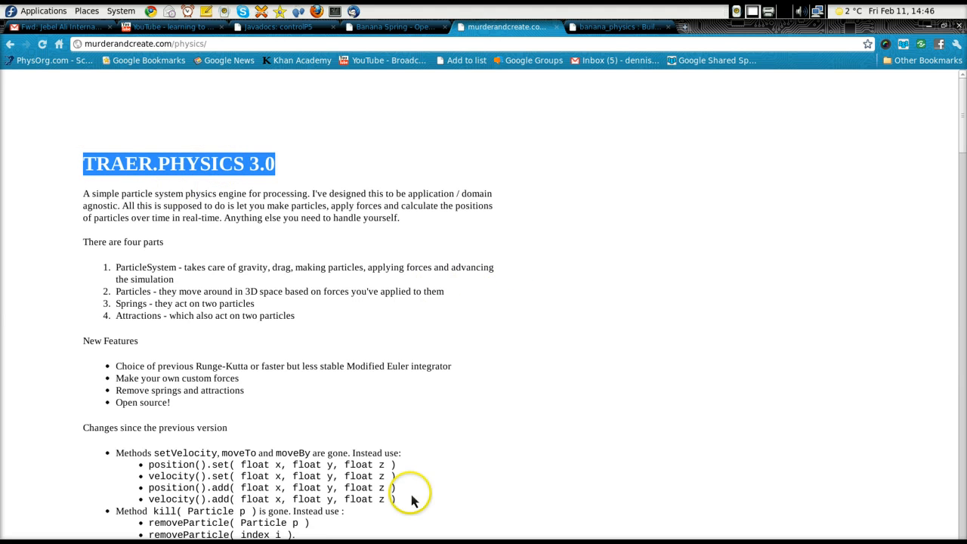